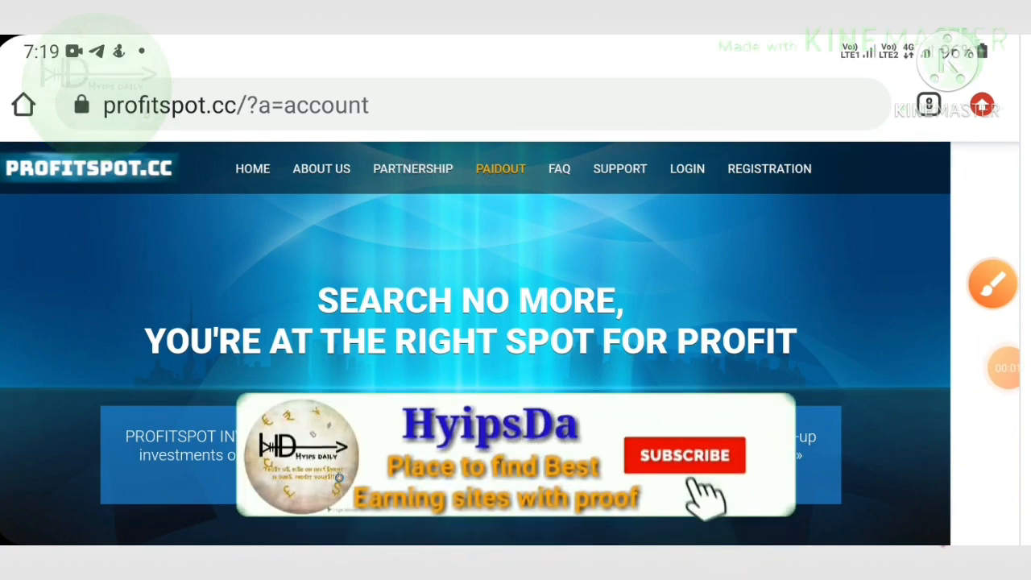
Step: Underline Running Days, Total Accounts, Today Deposited, Today Withdraw and the Perfect Money/Payeer logos in red
click(684, 455)
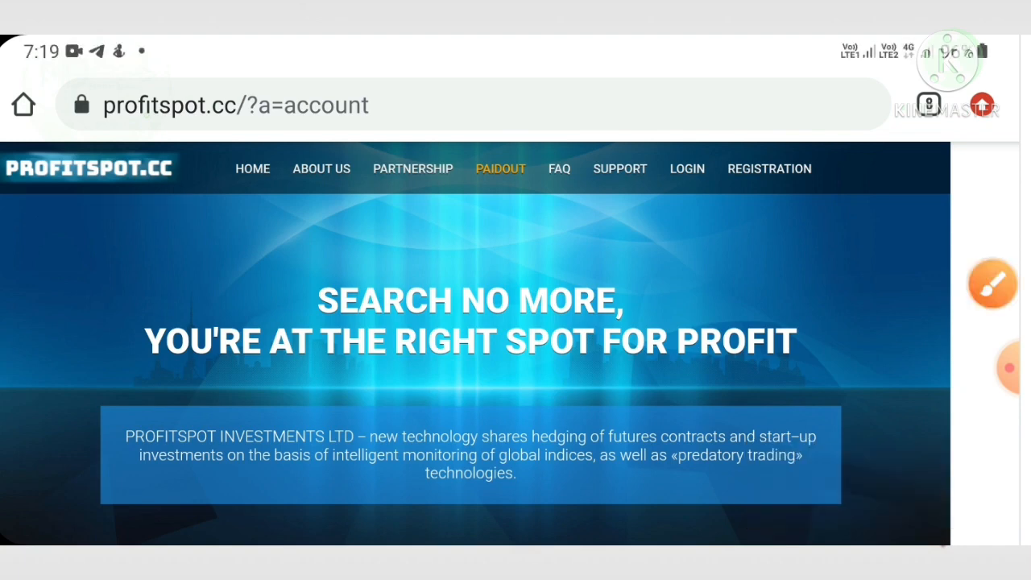
scroll(down, 3)
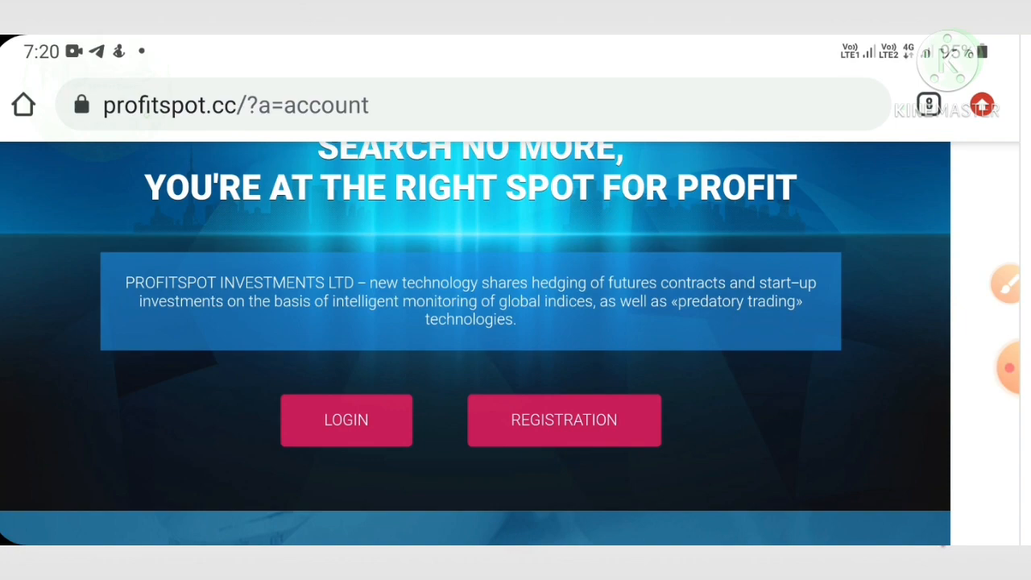
scroll(down, 3)
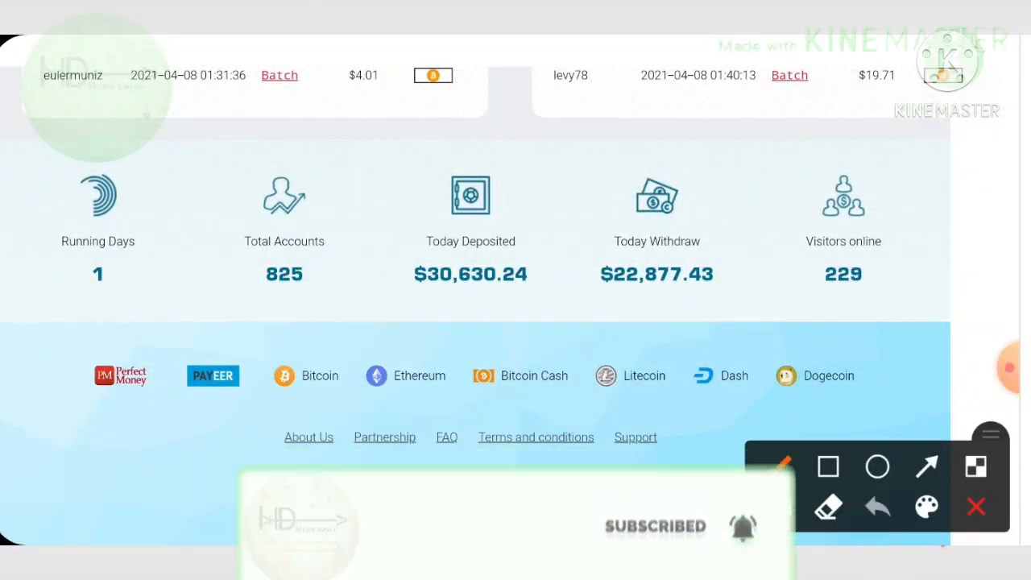
drag(52, 324, 161, 308)
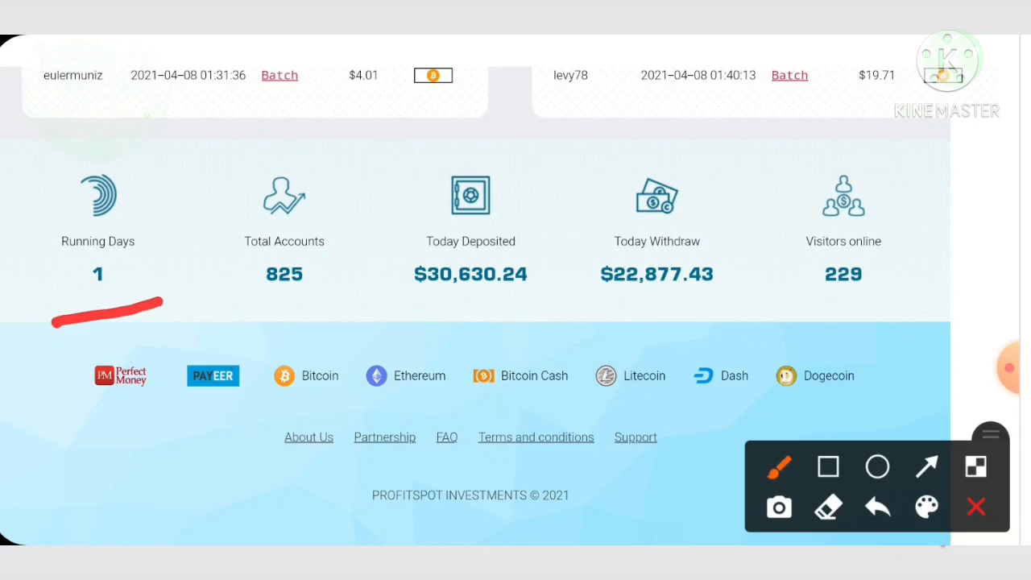
drag(270, 310, 375, 302)
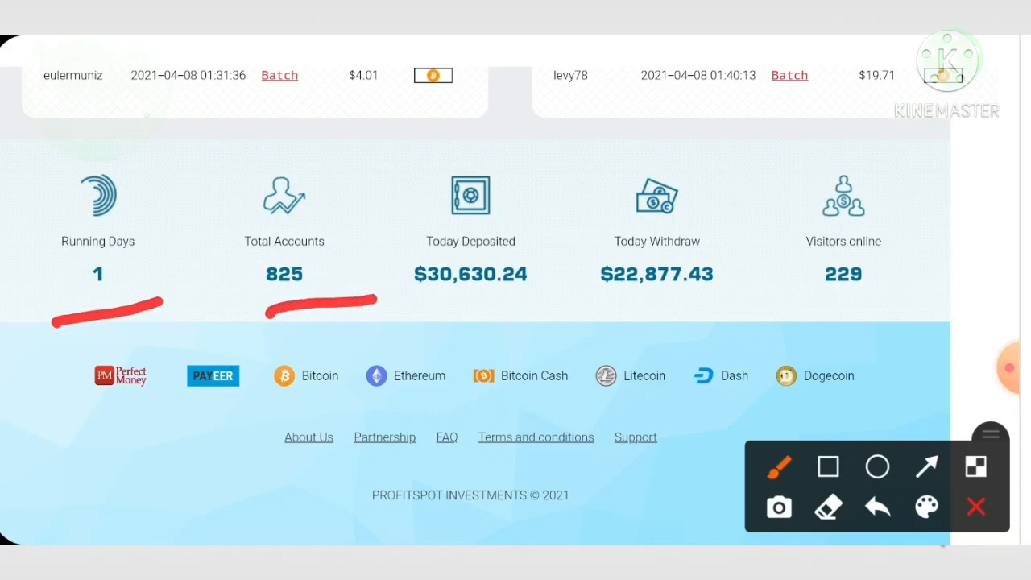
drag(423, 338, 563, 294)
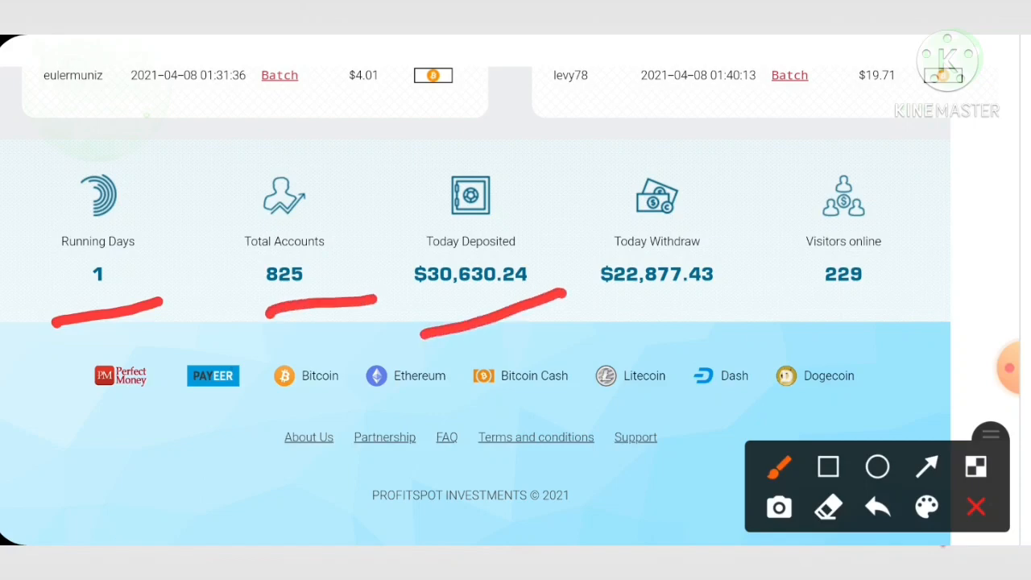
drag(625, 305, 693, 299)
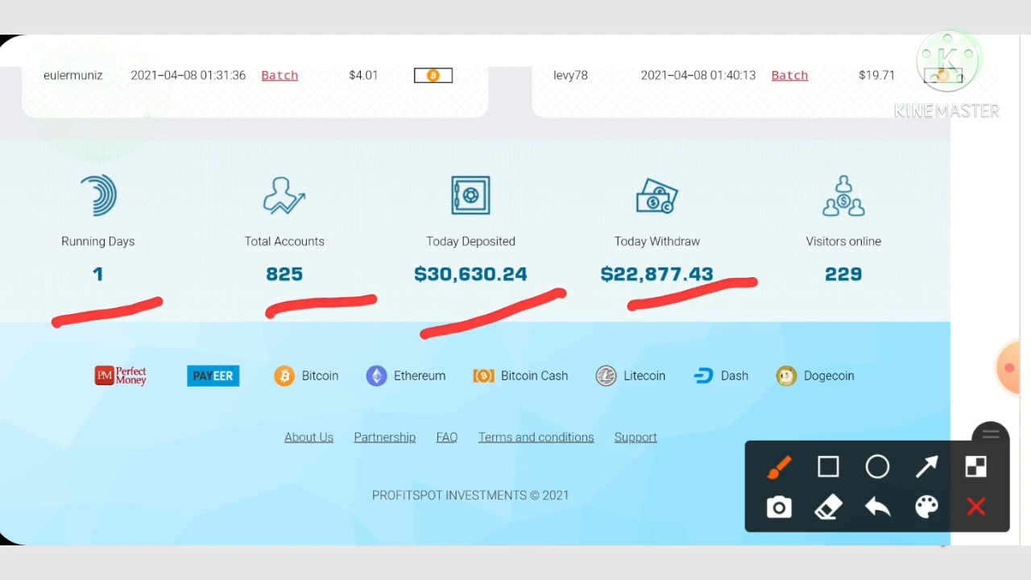
drag(76, 431, 261, 420)
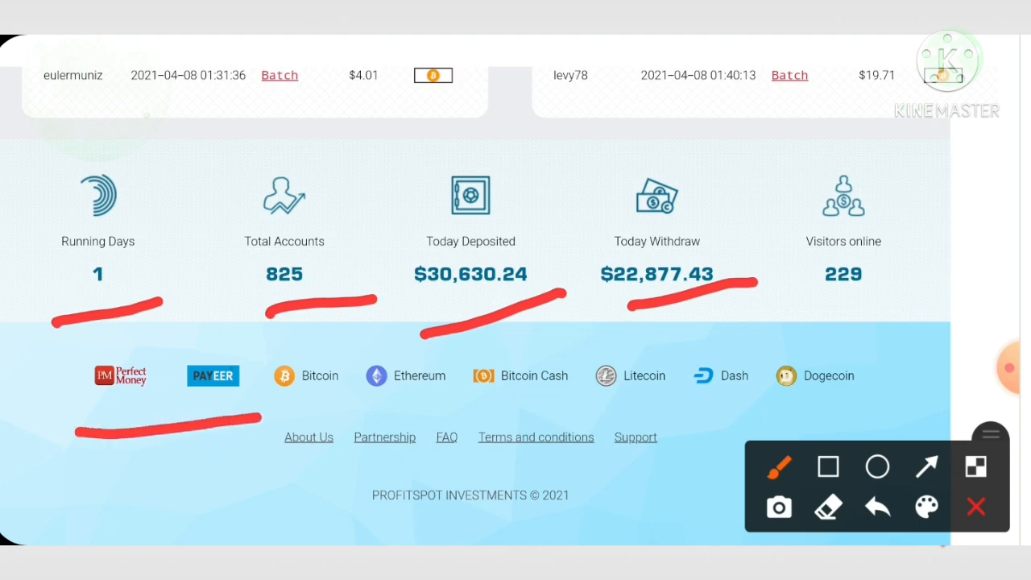
drag(270, 336, 270, 439)
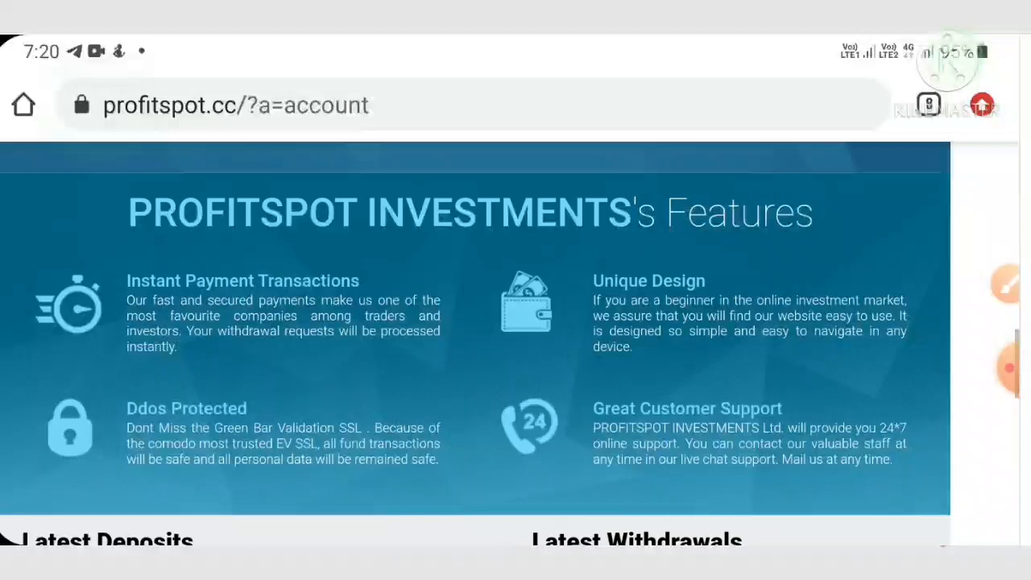
scroll(down, 3)
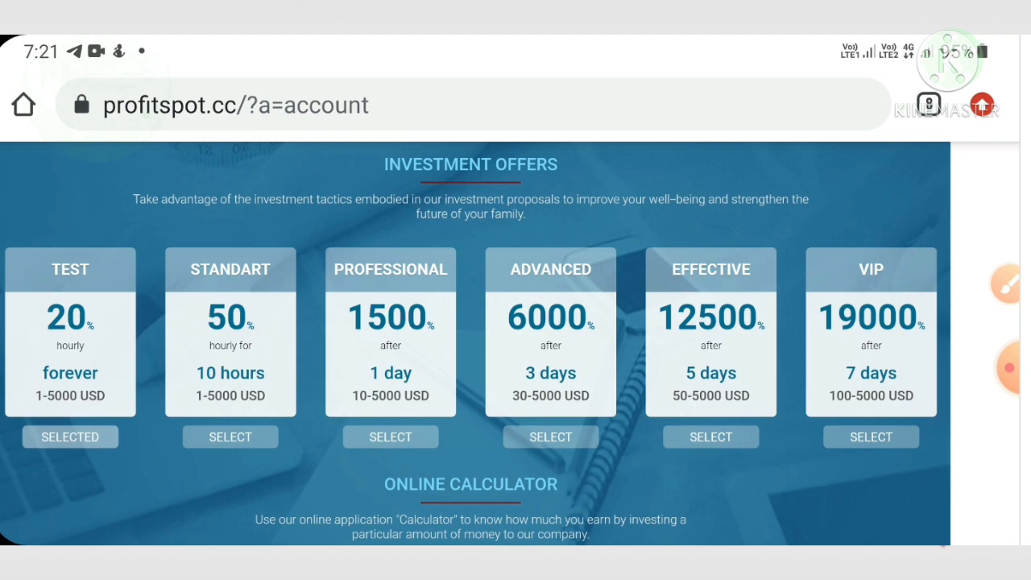
scroll(down, 3)
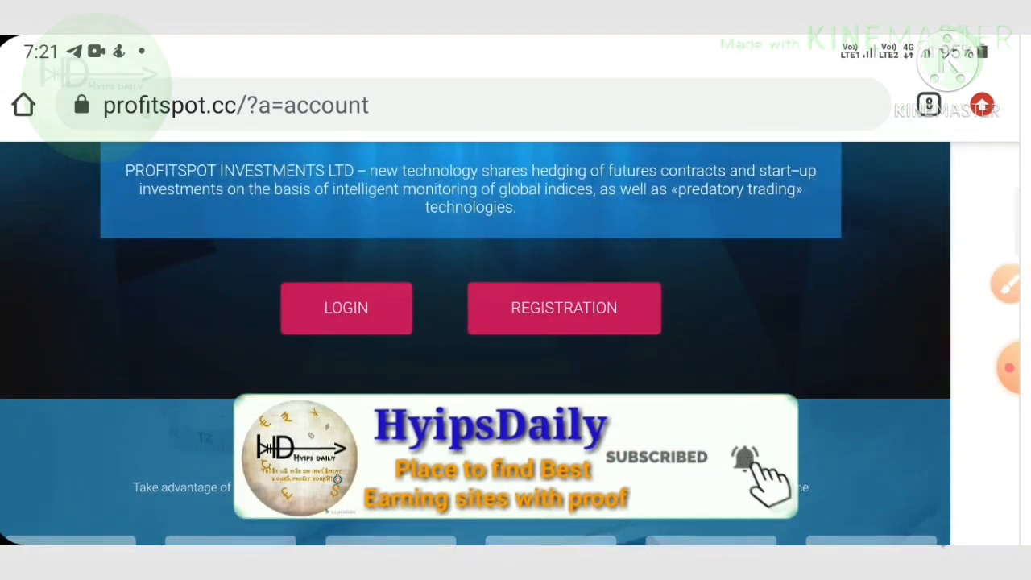
scroll(down, 3)
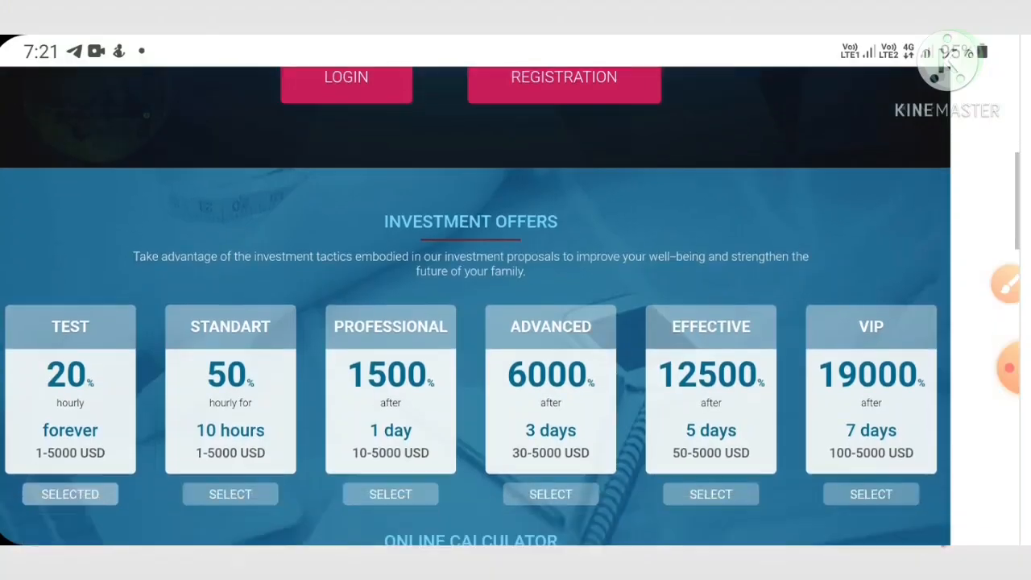
scroll(down, 3)
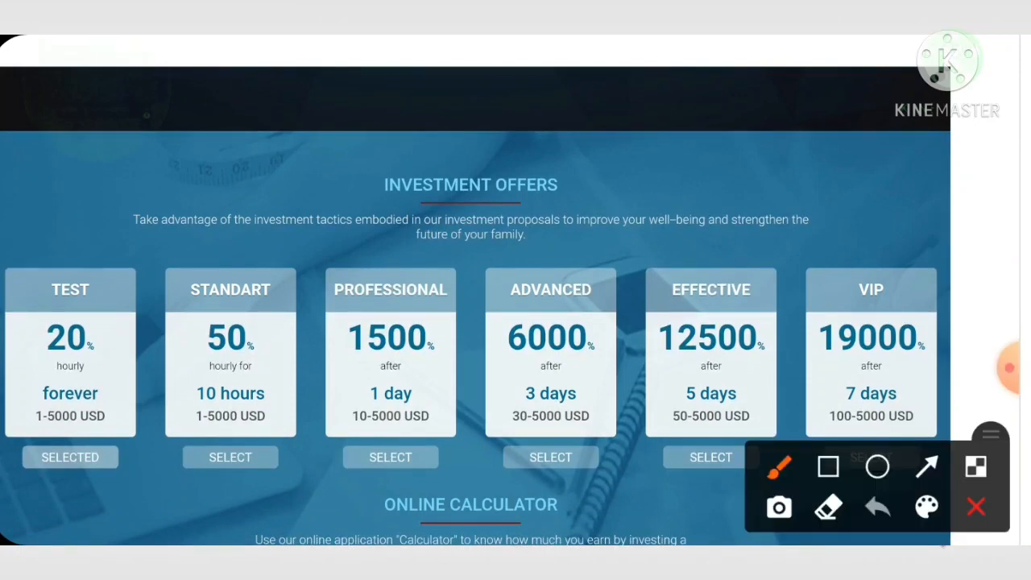
drag(194, 395, 302, 310)
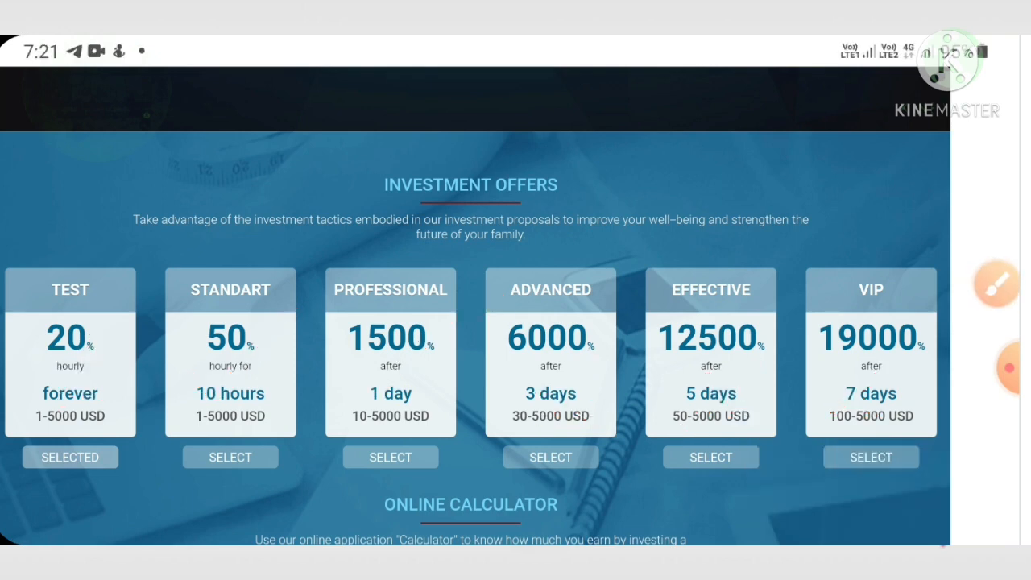
click(997, 284)
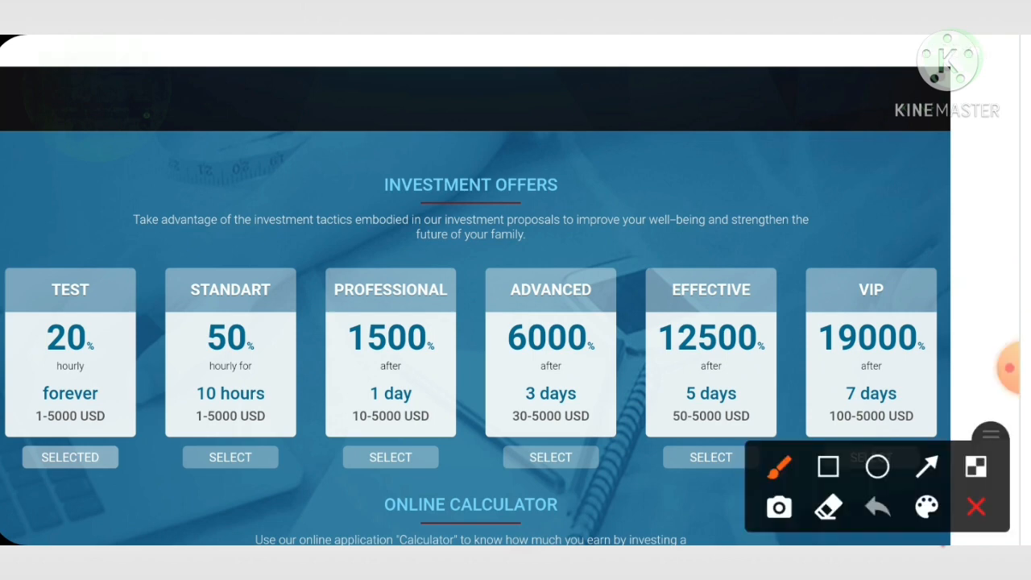
drag(161, 193, 298, 241)
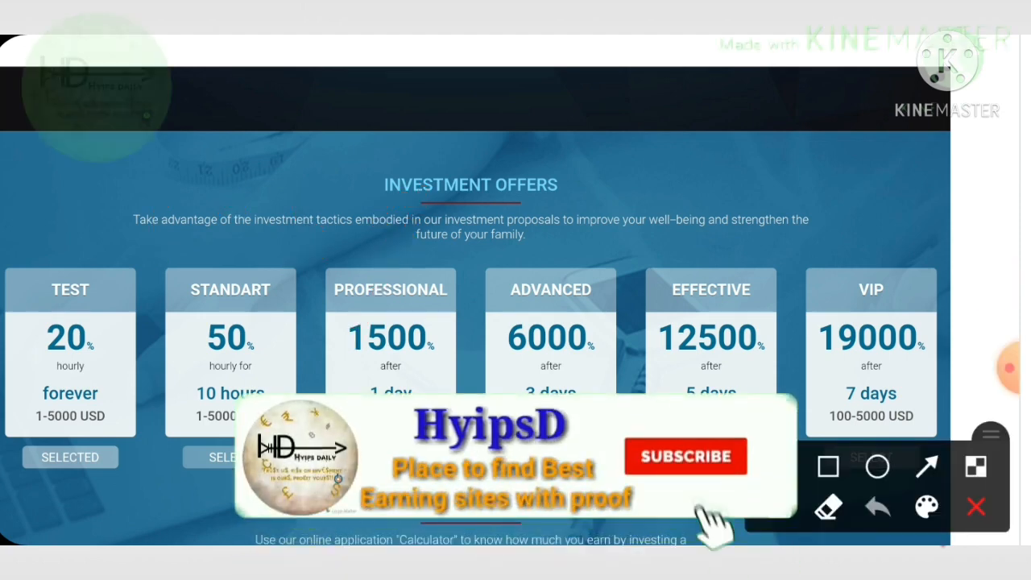
click(686, 456)
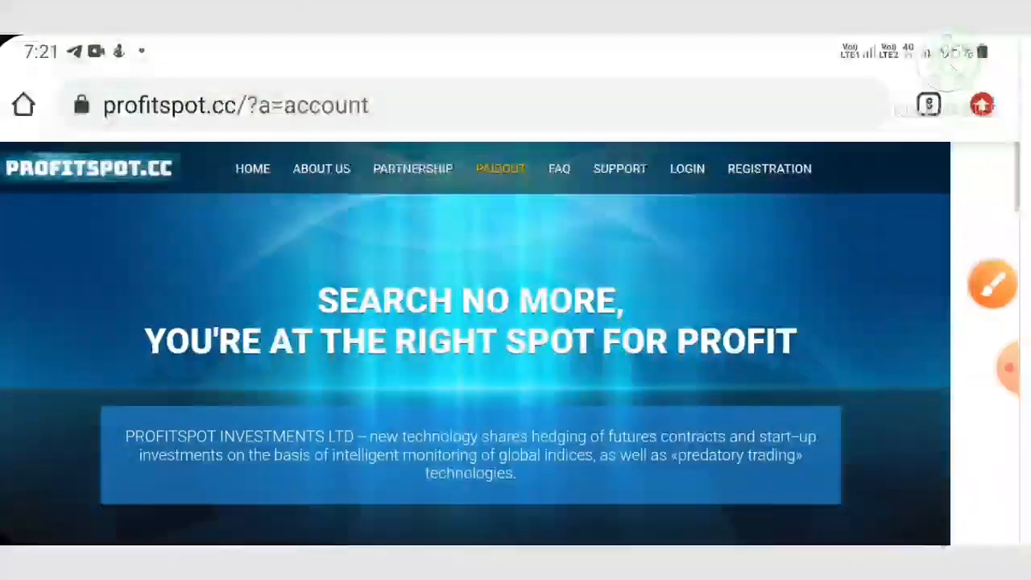
scroll(down, 3)
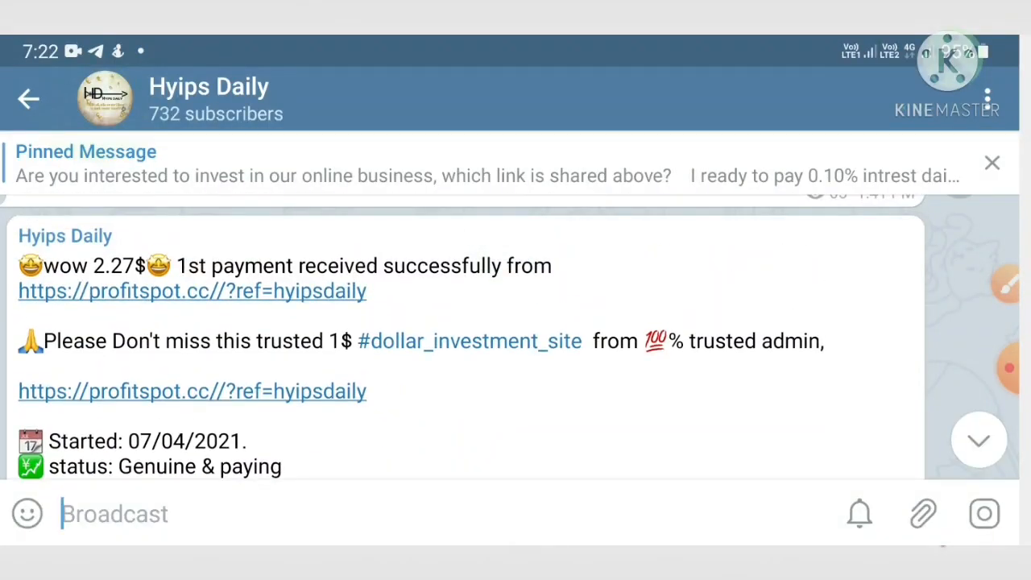
Step: Leave the Telegram channel and return to the ProfitSpot site in the browser
click(191, 291)
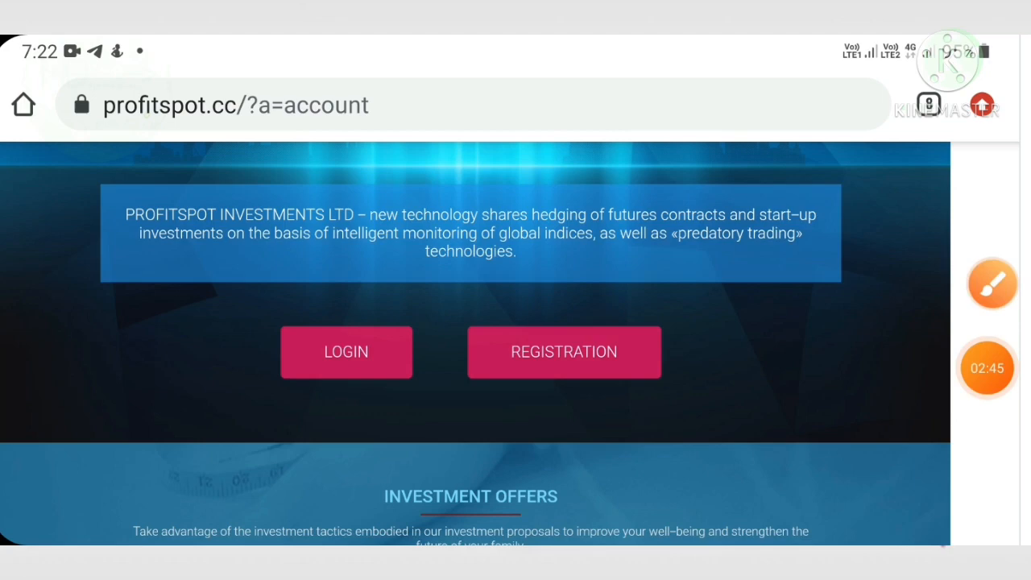
Step: Scroll down the ProfitSpot landing page and open the REGISTRATION sign-up form
scroll(up, 3)
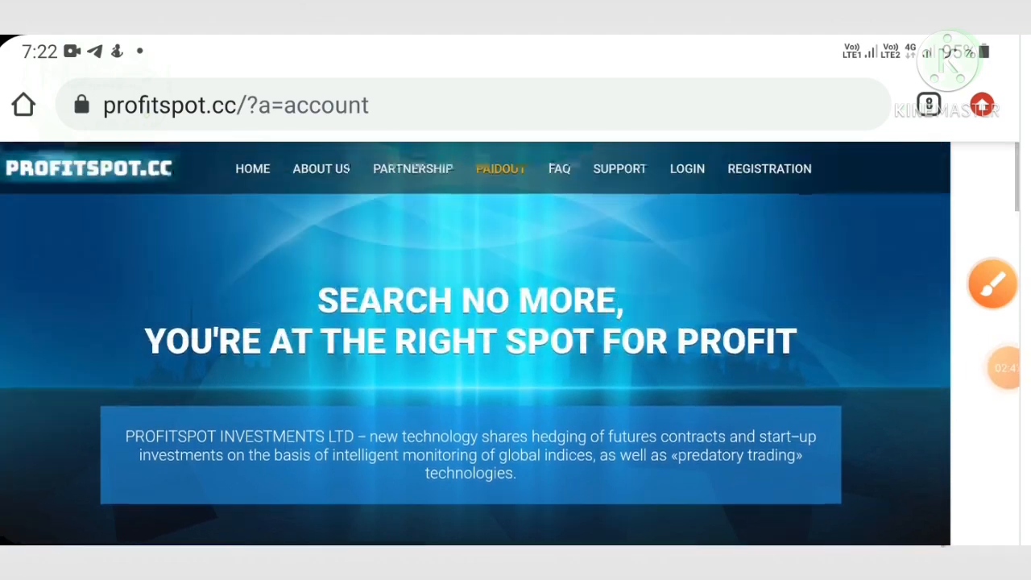
scroll(down, 3)
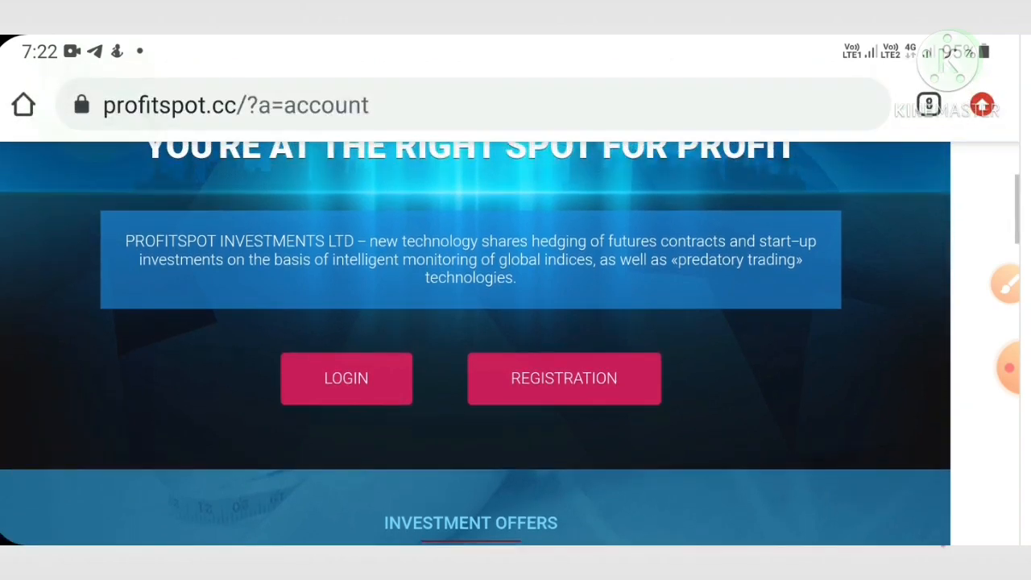
scroll(down, 3)
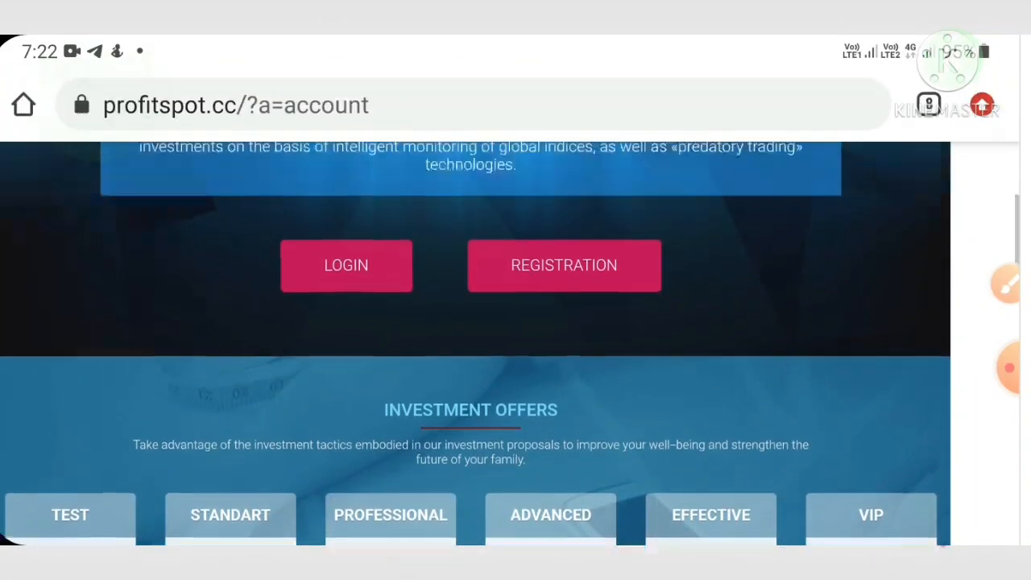
scroll(down, 3)
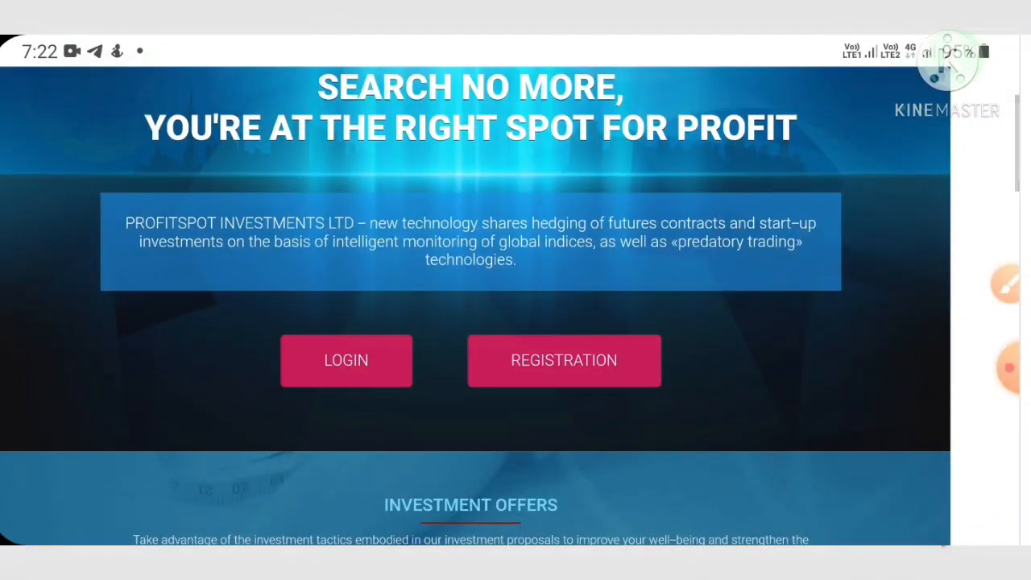
click(563, 360)
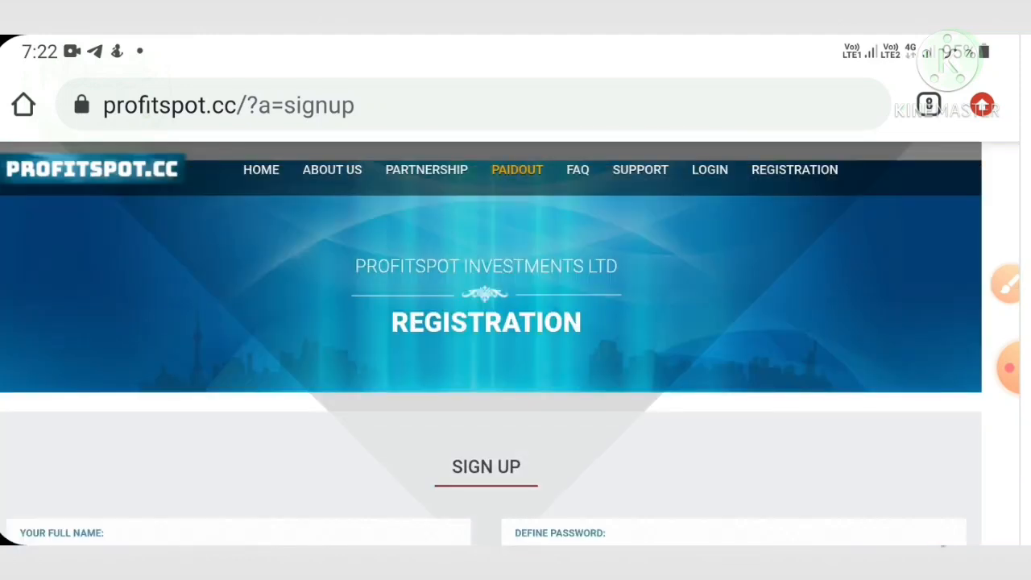
Step: Go to the LOGIN page and sign in with the autofilled username and password
scroll(down, 3)
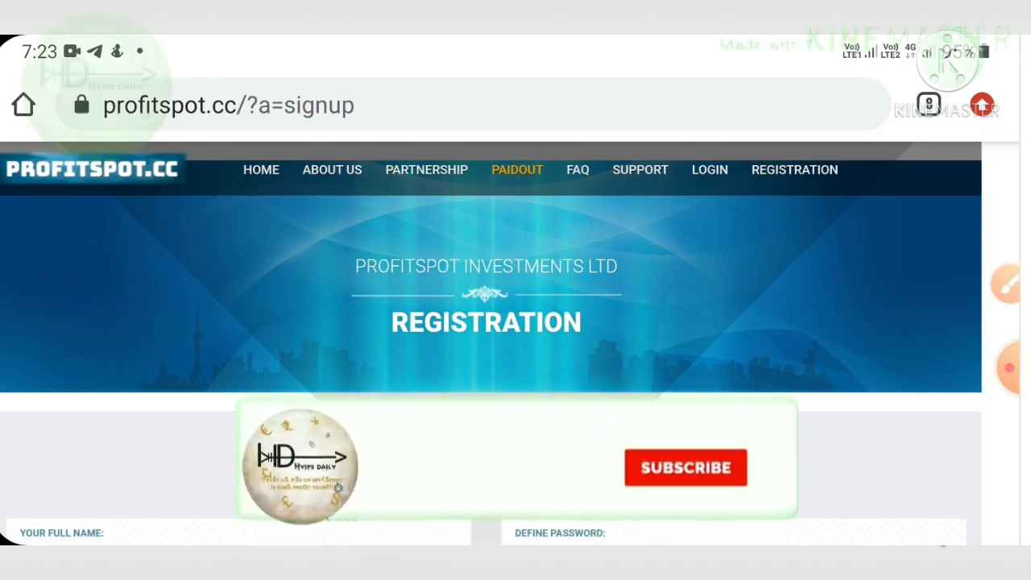
click(685, 467)
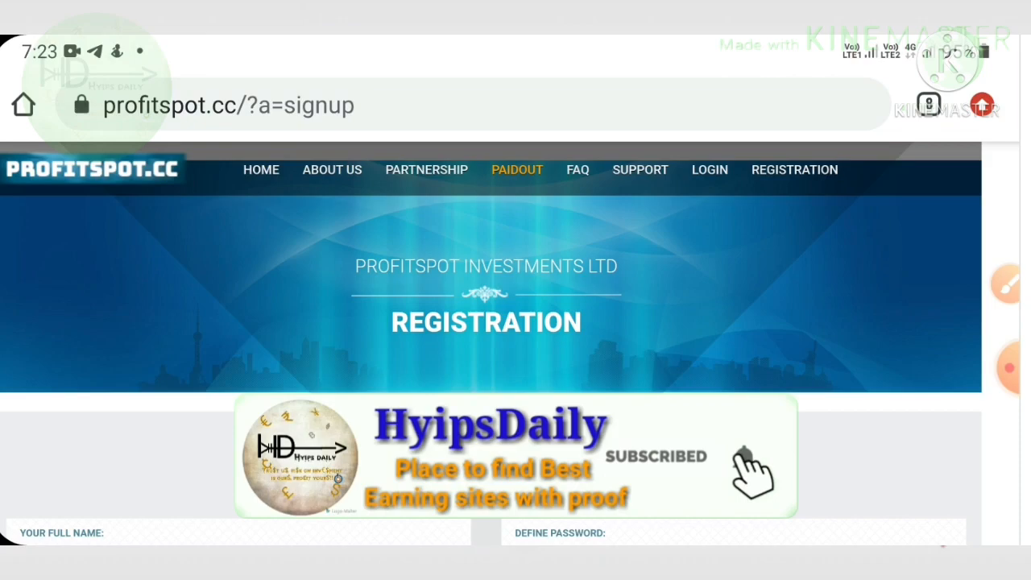
scroll(down, 3)
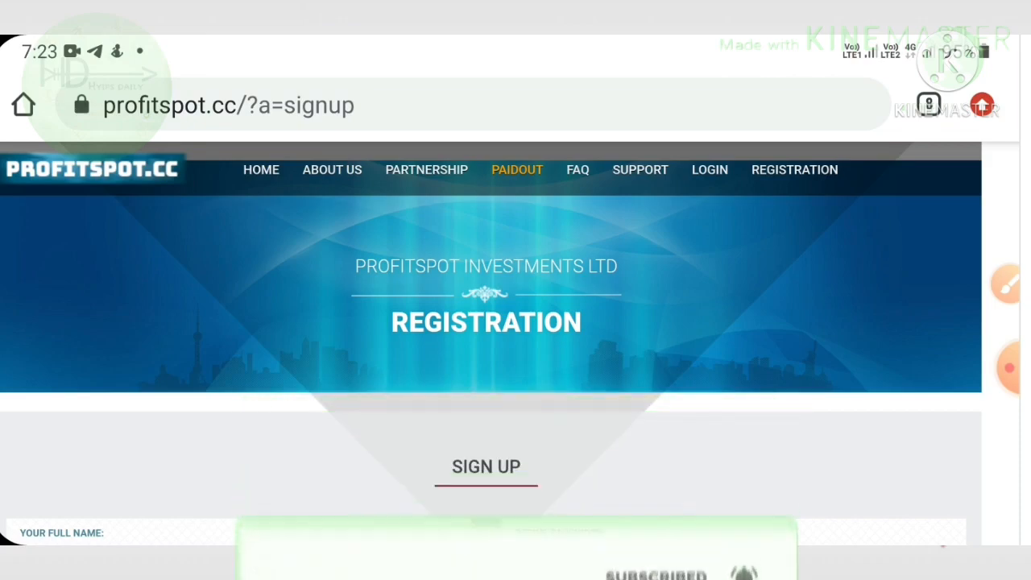
click(708, 170)
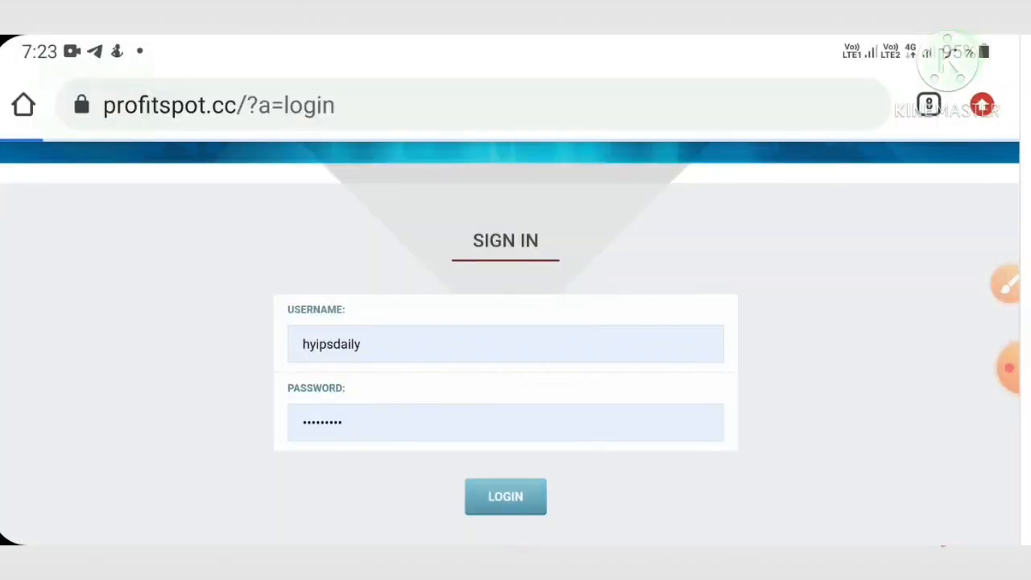
click(505, 496)
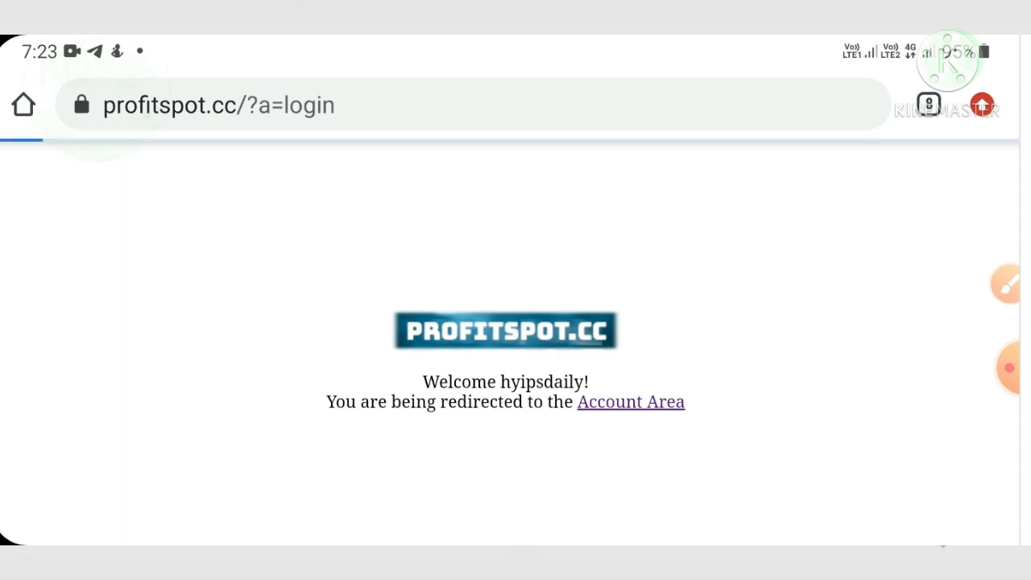
Step: Enter the Account Area from the login redirect and open Edit Account
click(630, 402)
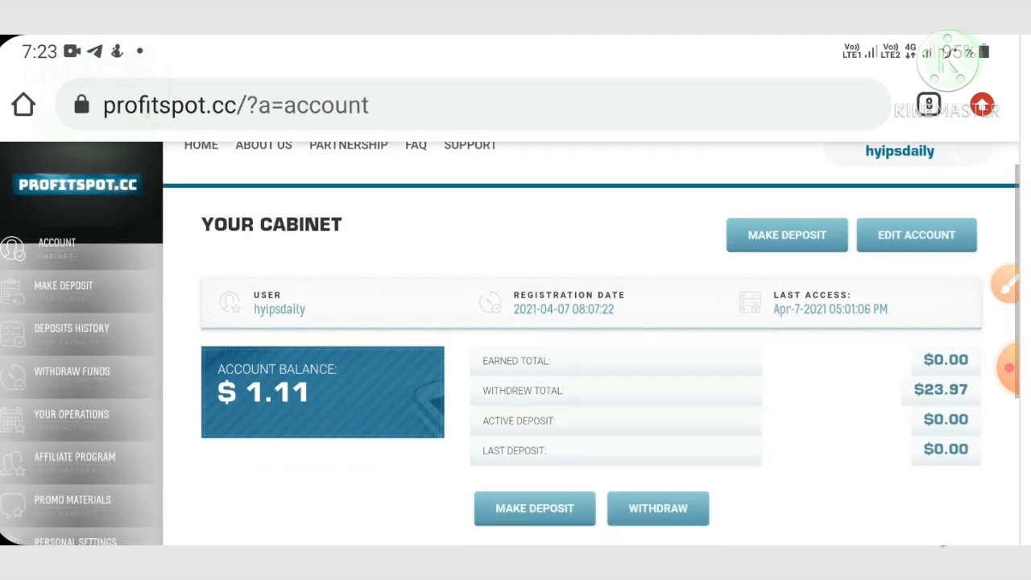
scroll(down, 3)
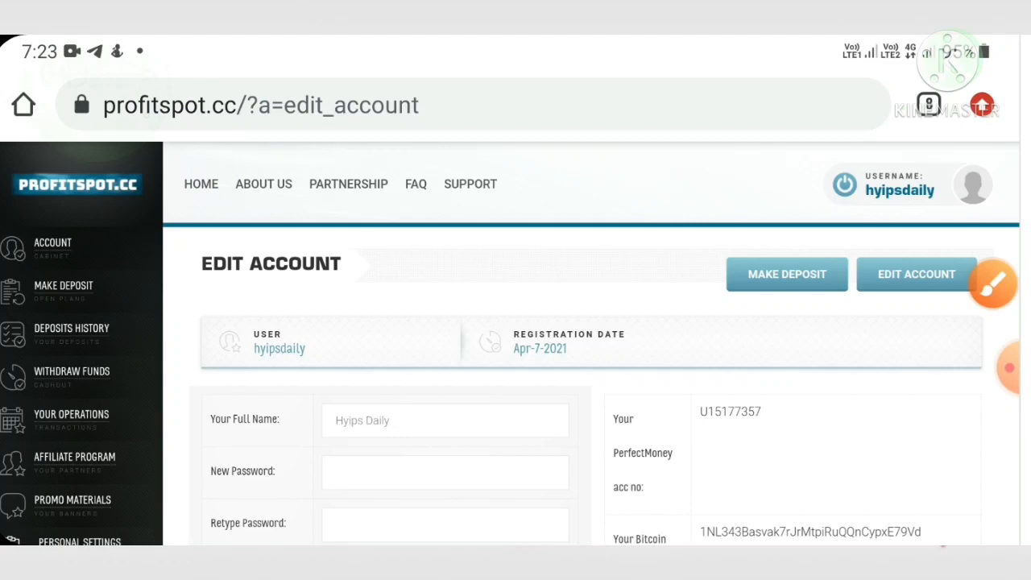
Step: Review the saved PerfectMoney and Bitcoin wallet fields, then go to Withdraw Funds
scroll(down, 3)
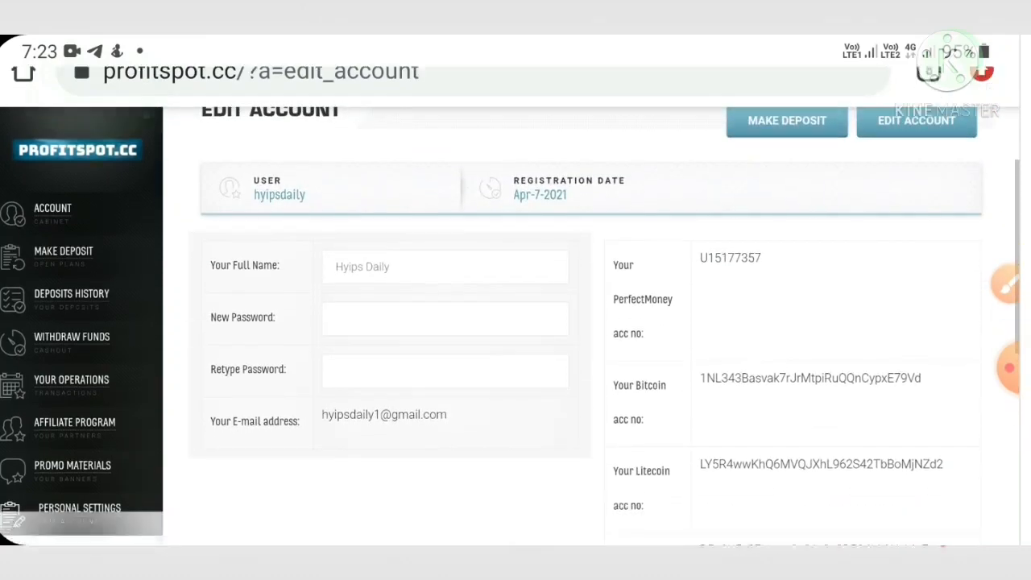
scroll(down, 3)
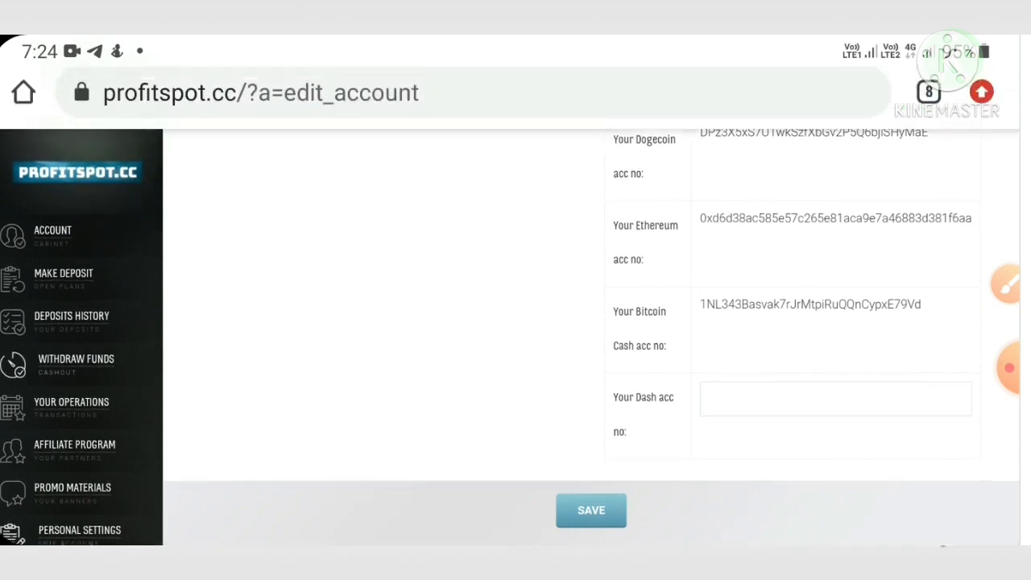
click(76, 358)
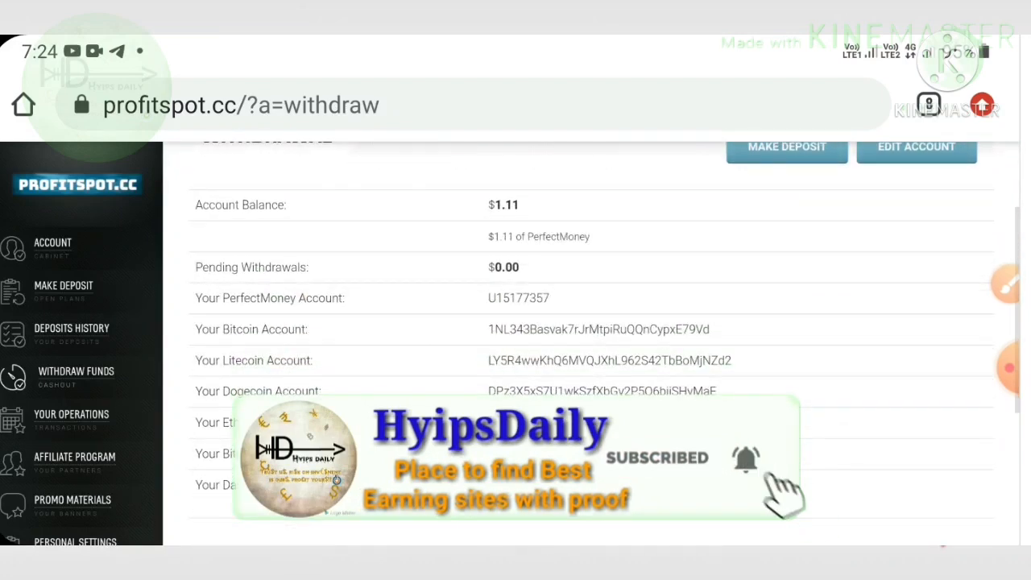
Step: Request a $1.11 withdrawal to the PerfectMoney account with no fee
scroll(down, 3)
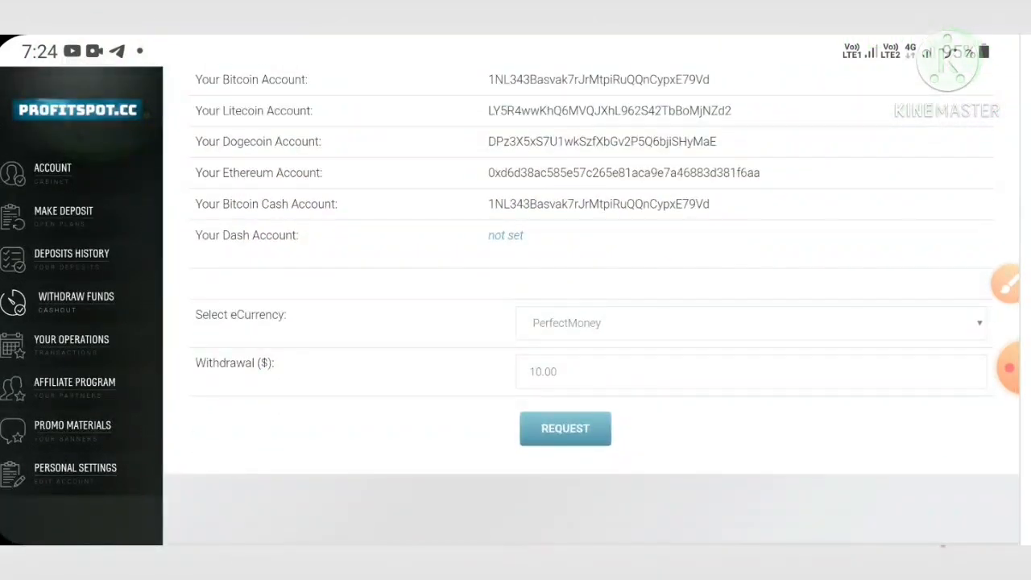
click(748, 371)
text(1)
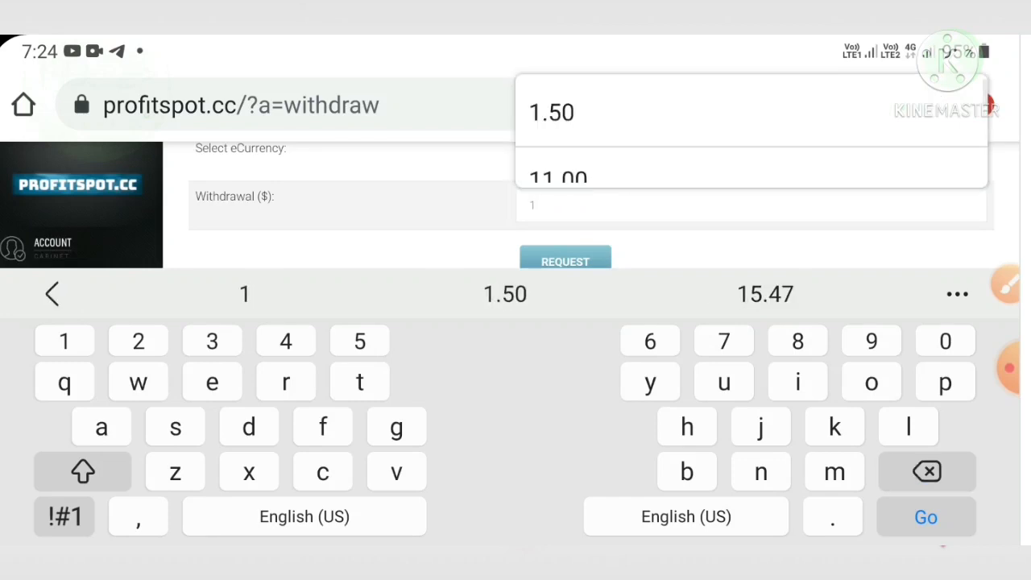
text(.1)
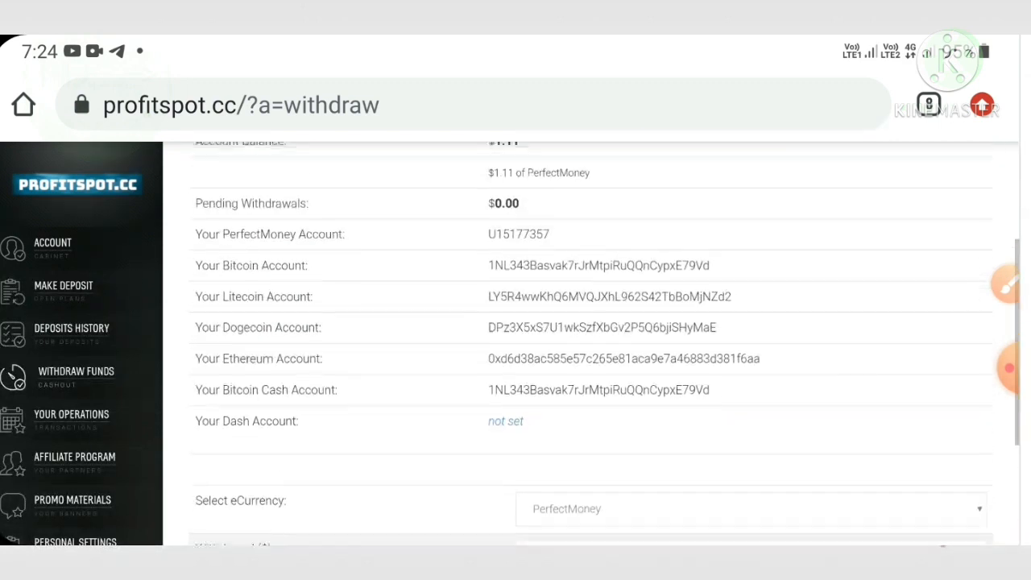
scroll(down, 3)
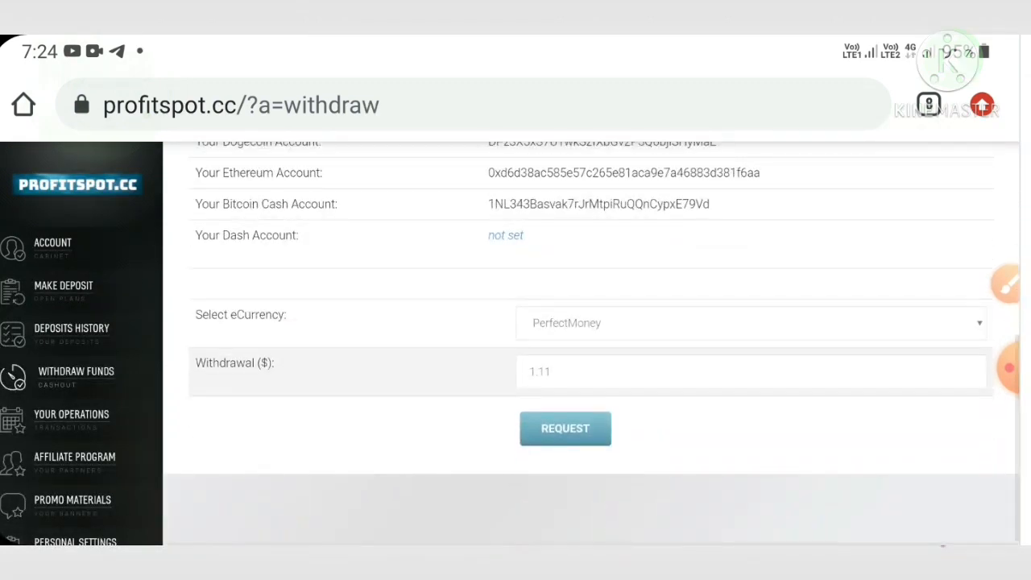
click(565, 428)
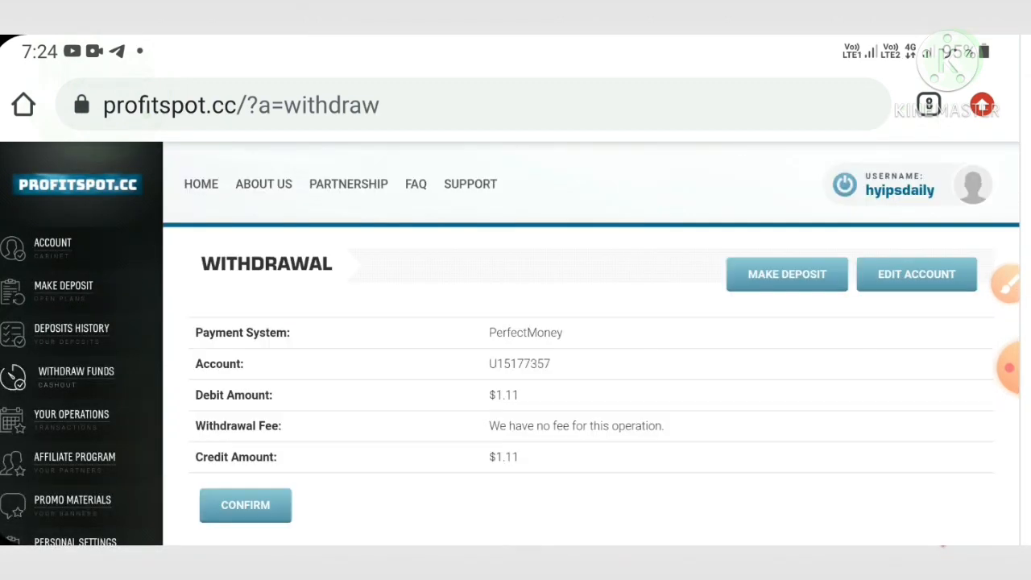
scroll(down, 3)
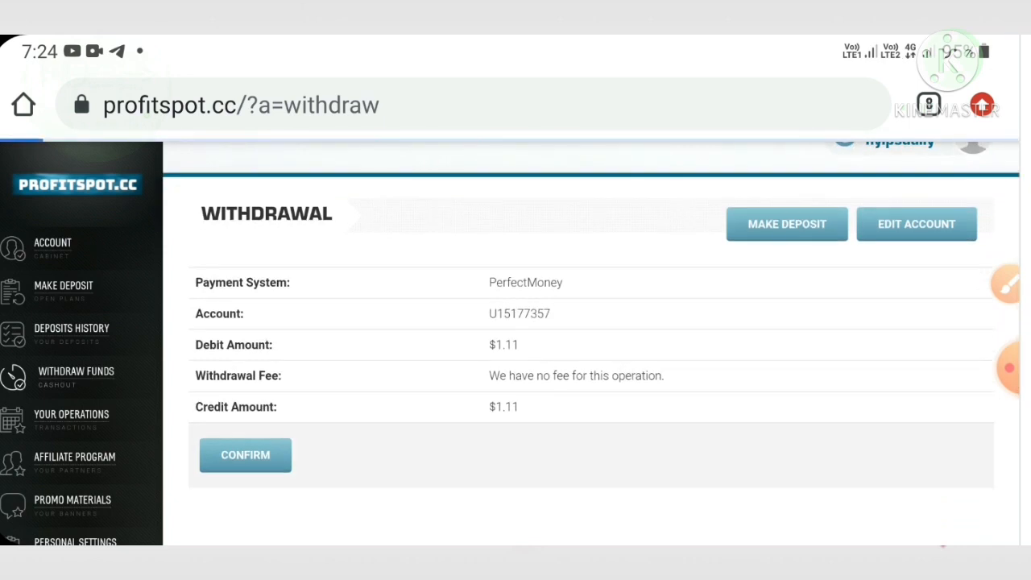
click(245, 455)
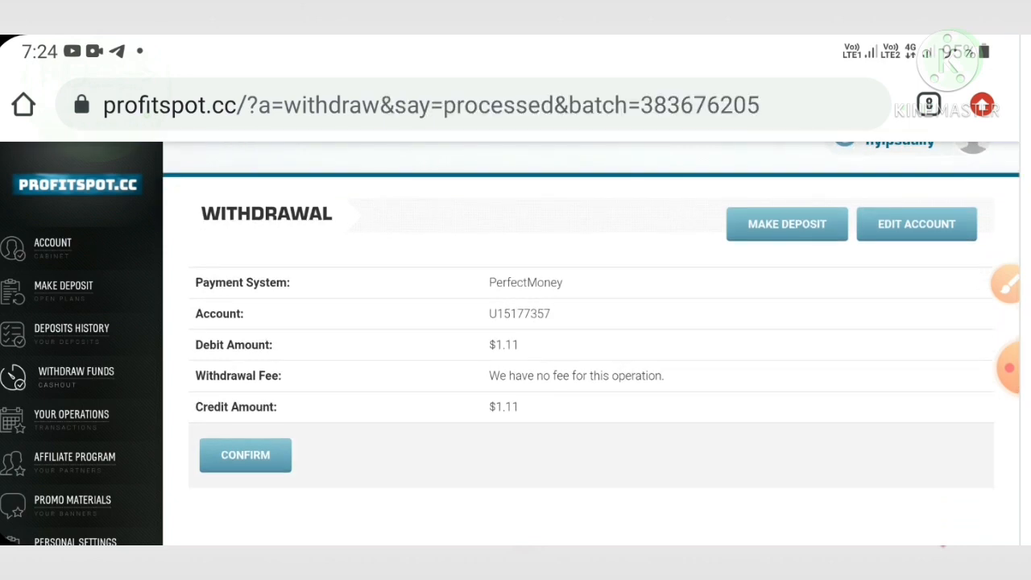
click(245, 455)
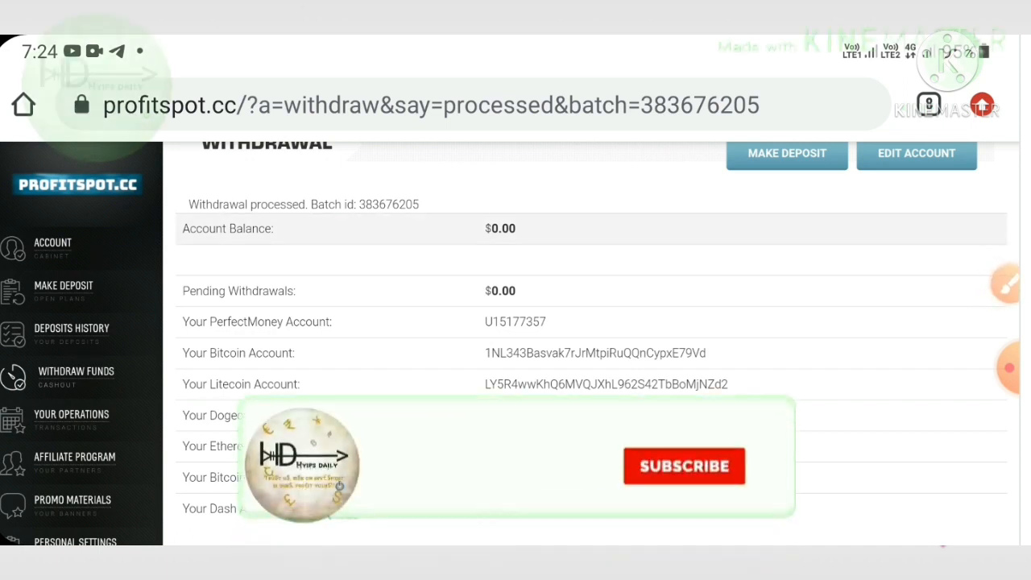
click(684, 465)
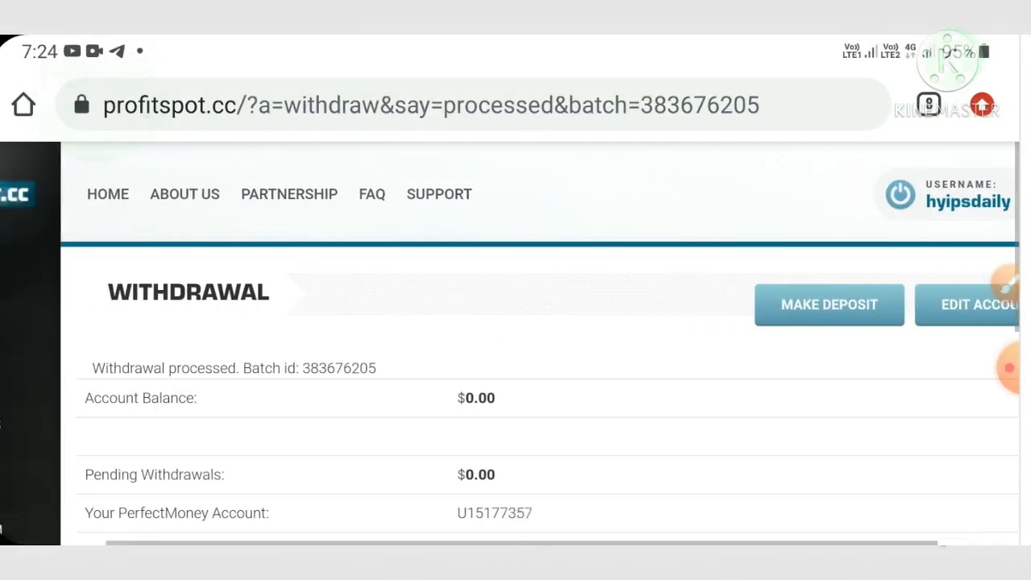
double_click(383, 368)
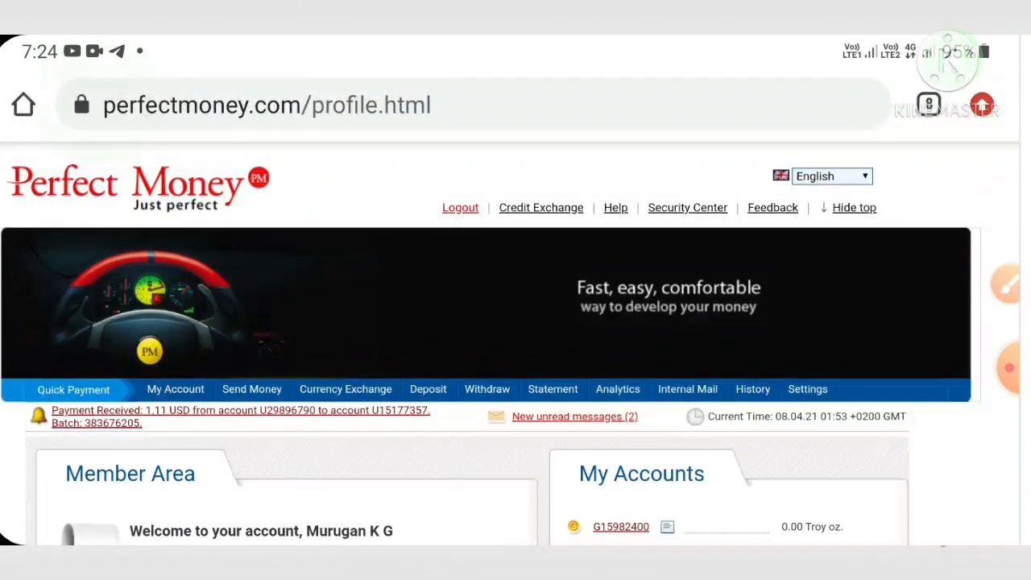
Step: Search the Perfect Money statement for batch 383676205, showing +1.11 USD from Profitspot Limited
click(553, 389)
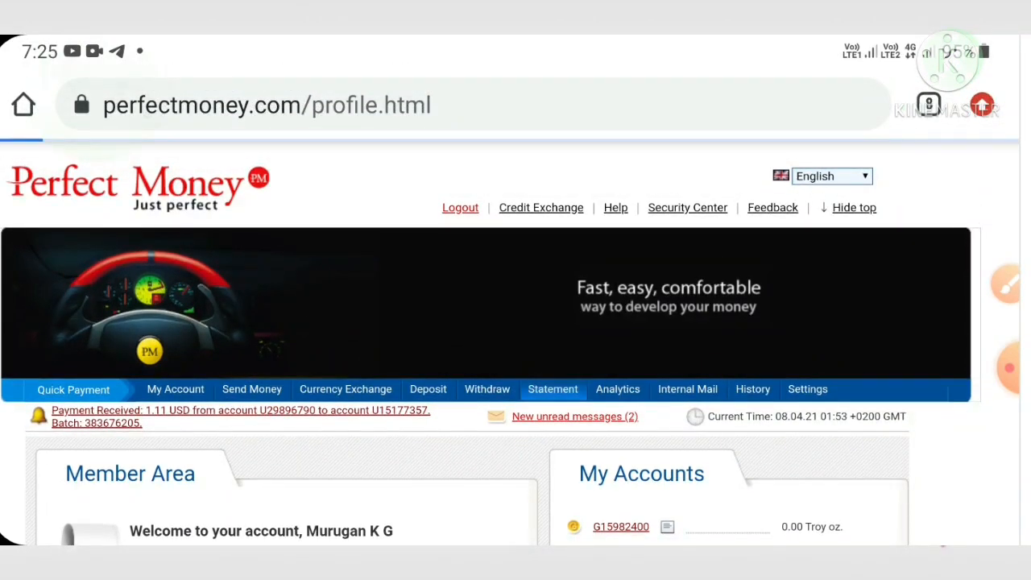
click(552, 389)
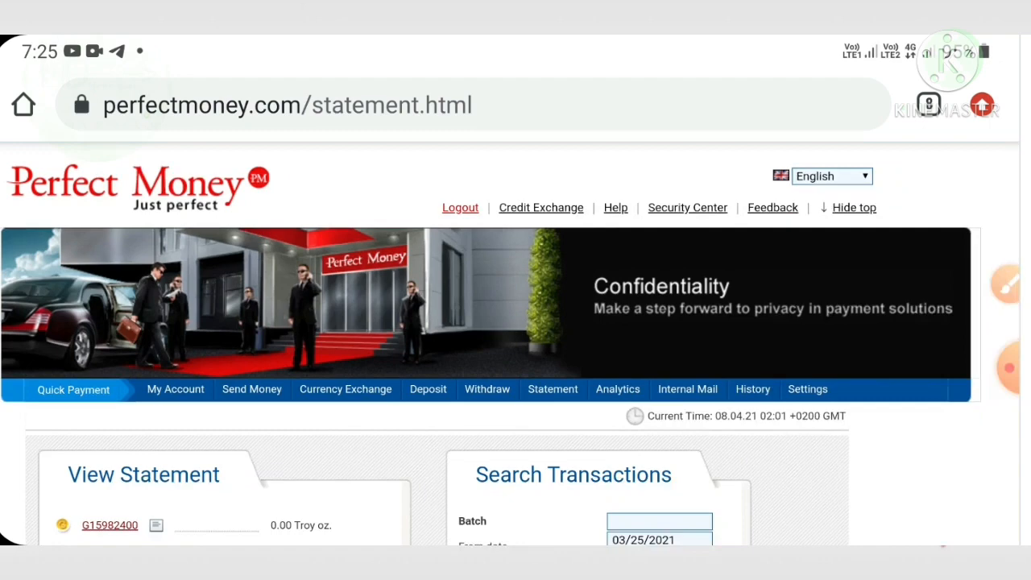
click(659, 522)
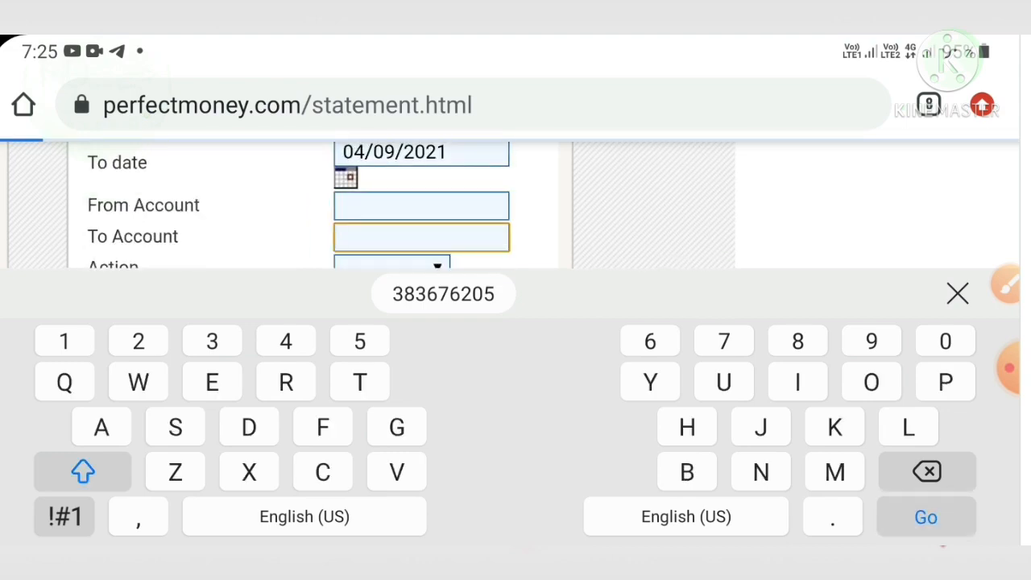
click(925, 516)
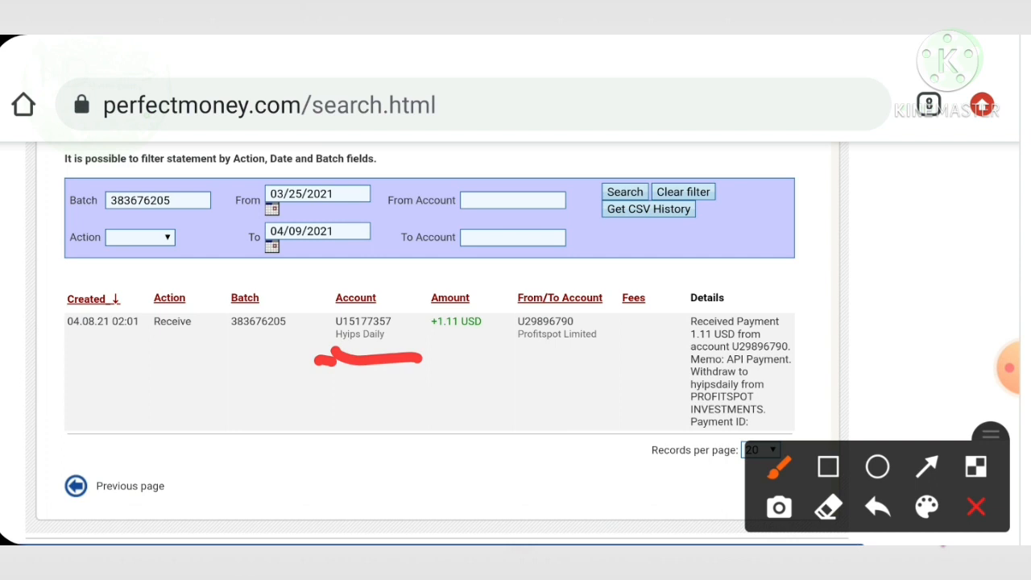
Step: Underline the +1.11 USD Profitspot Limited result row, then return to ProfitSpot
drag(431, 348, 488, 345)
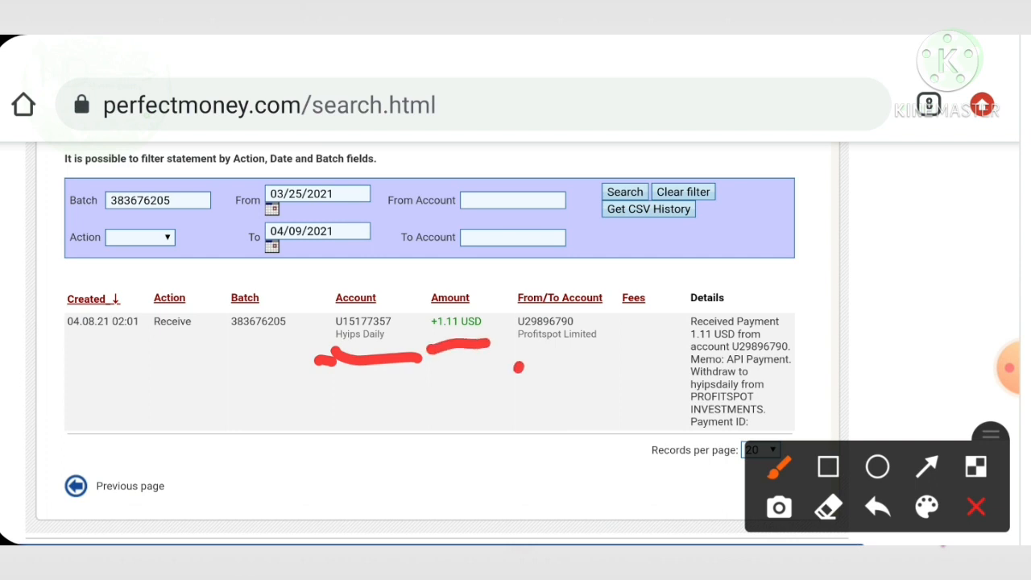
drag(514, 364, 616, 362)
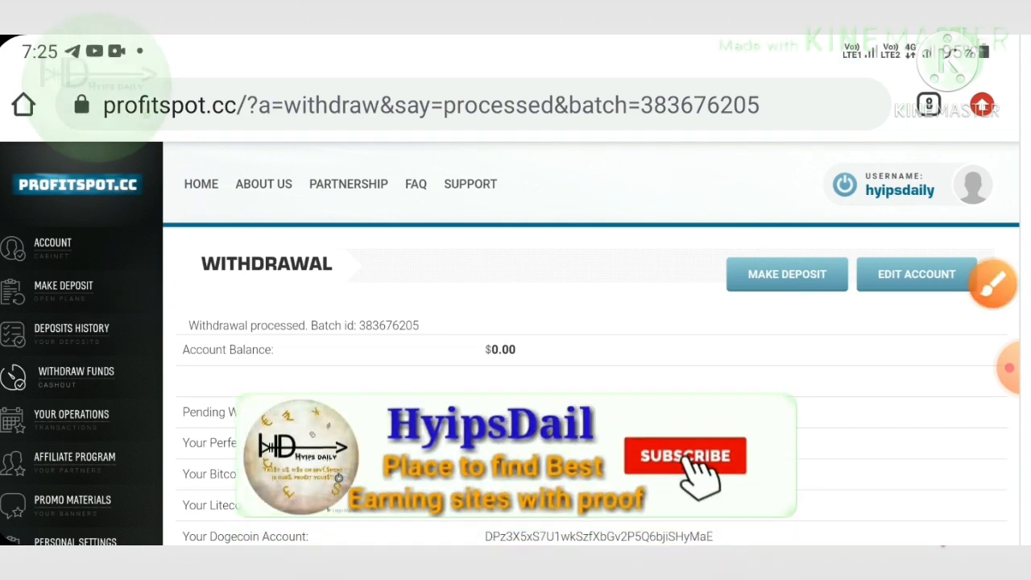
Step: Open Make Deposit and browse the investment plans, $0.00 balance and payment options like PerfectMoney
click(787, 274)
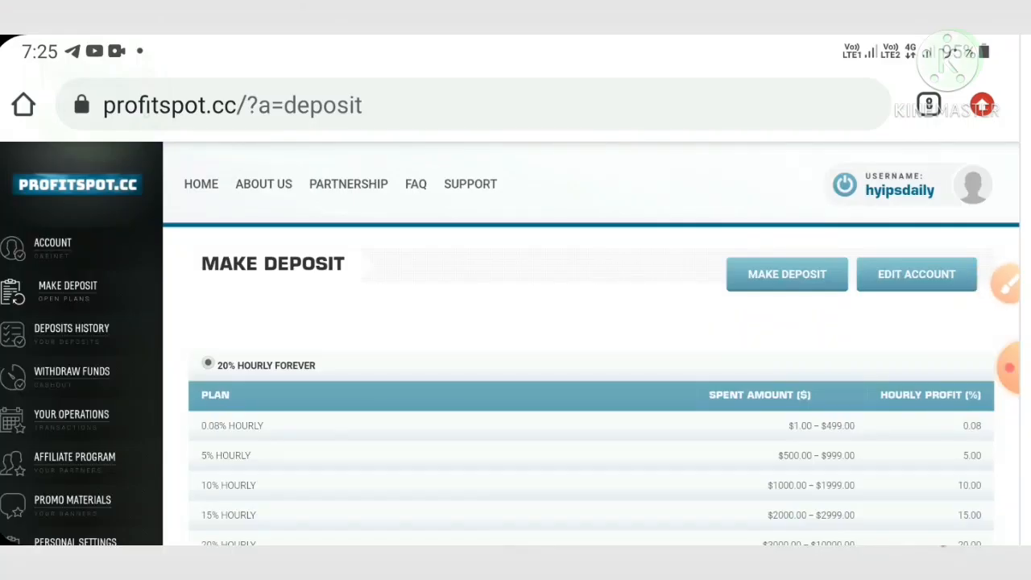
scroll(down, 3)
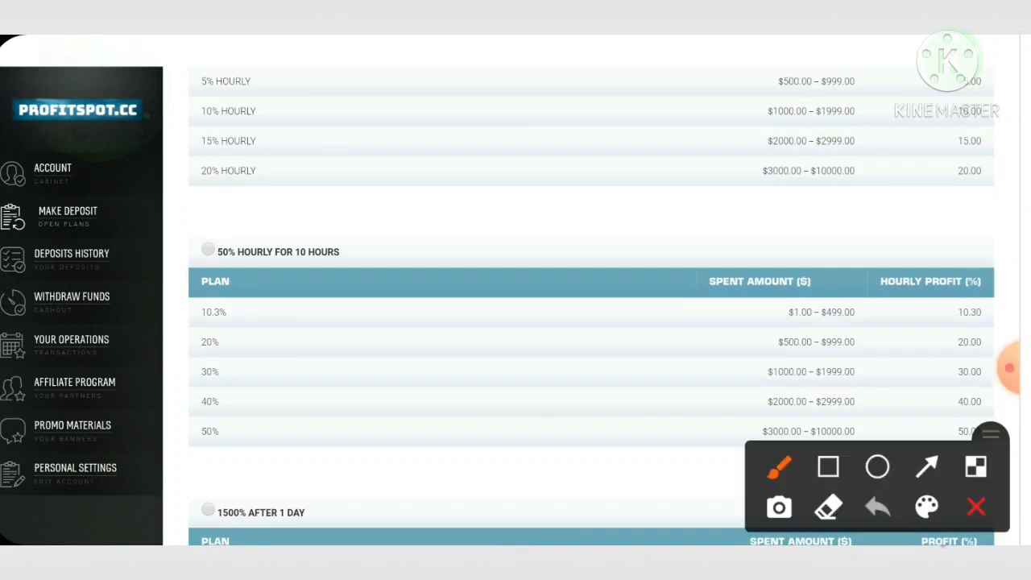
drag(604, 370, 612, 402)
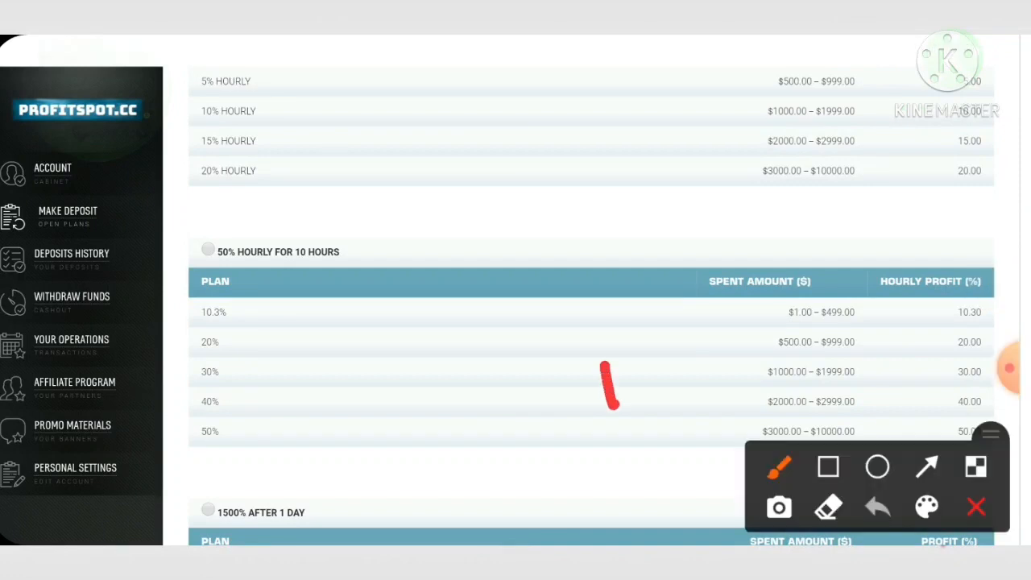
scroll(down, 3)
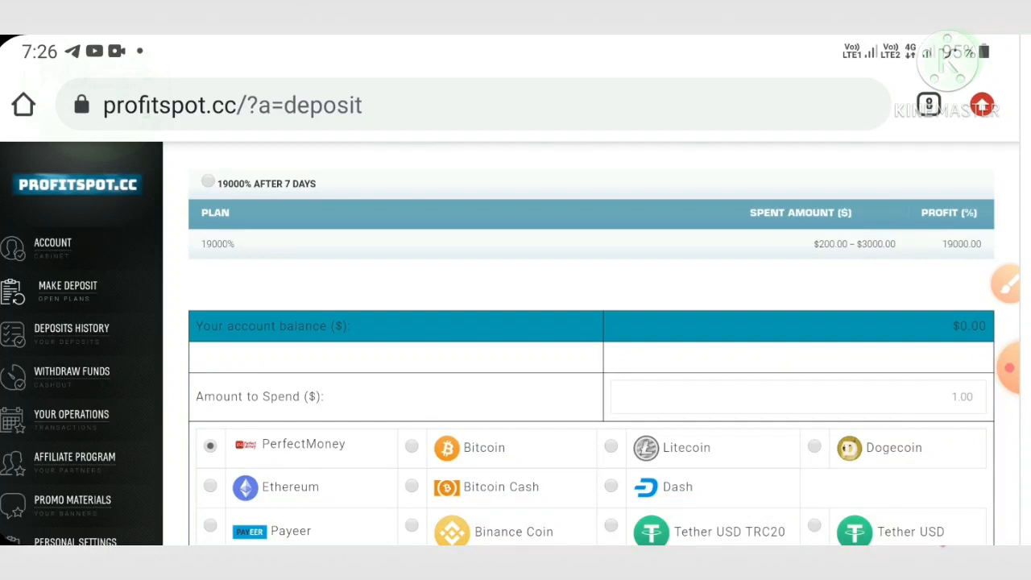
click(797, 397)
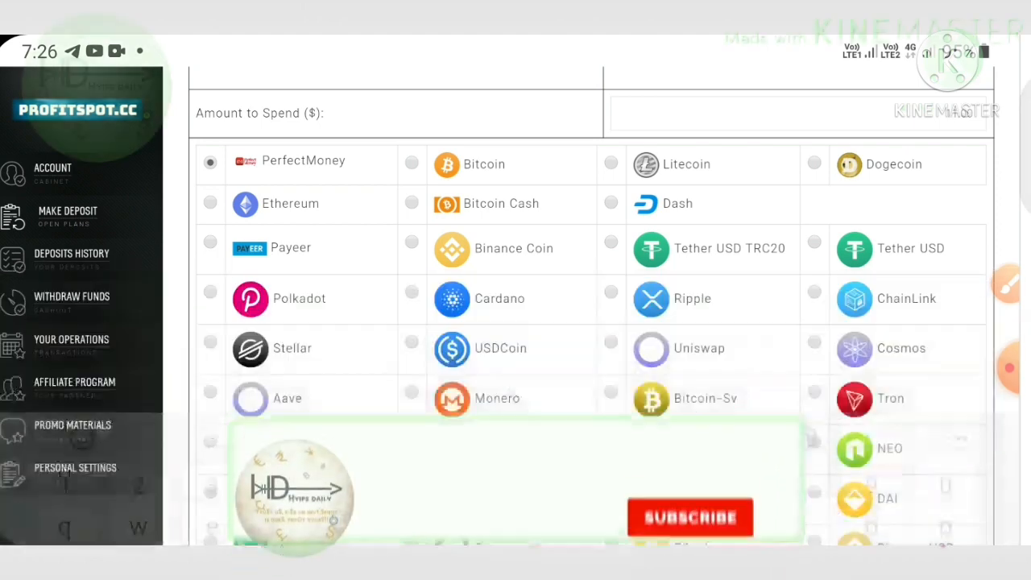
scroll(down, 3)
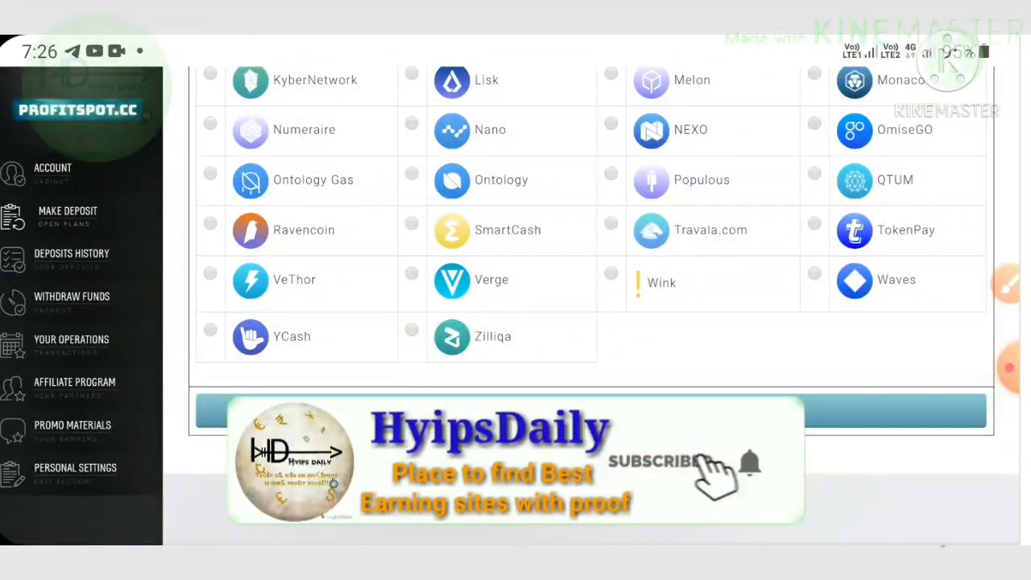